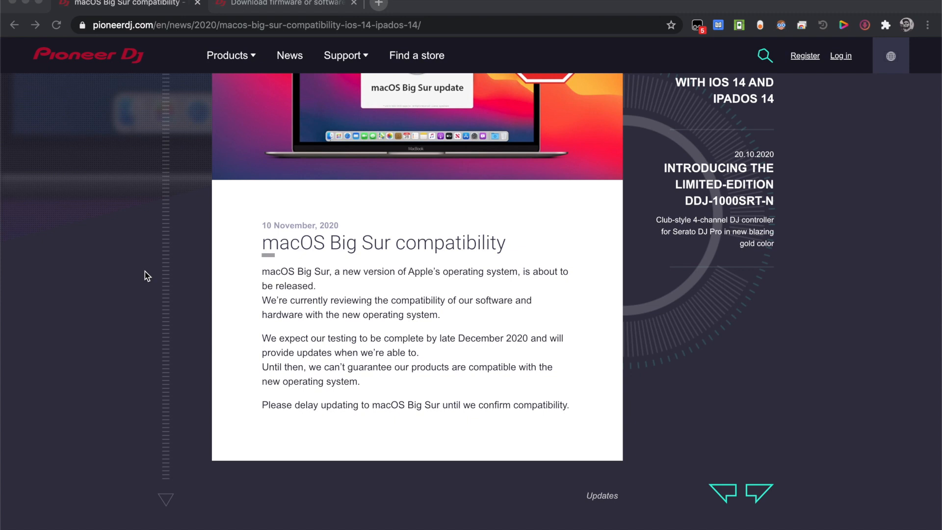
Show the DDJ-1000 Mac driver 1.1.0 page noting macOS Catalina 10.15 support
{"action": "scroll", "scroll_direction": "down", "scroll_amount": 3}
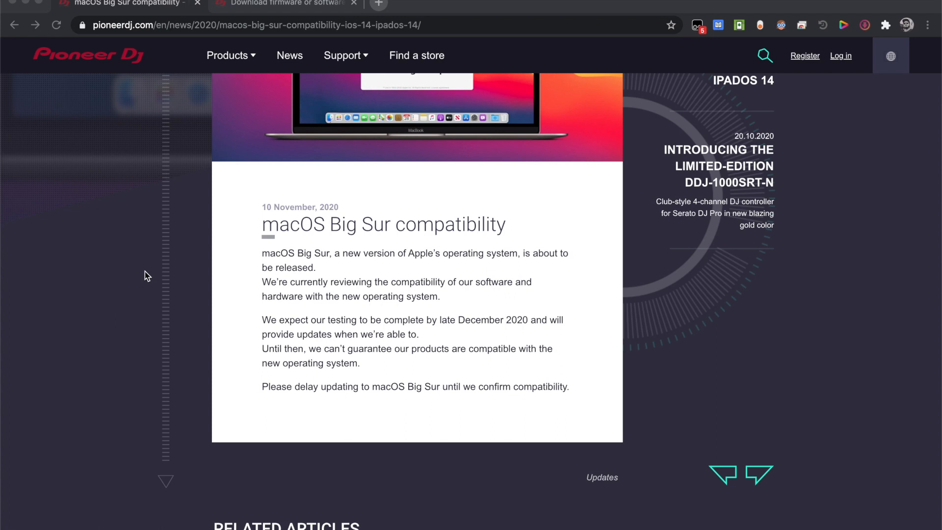
{"action": "scroll", "scroll_direction": "down", "scroll_amount": 3}
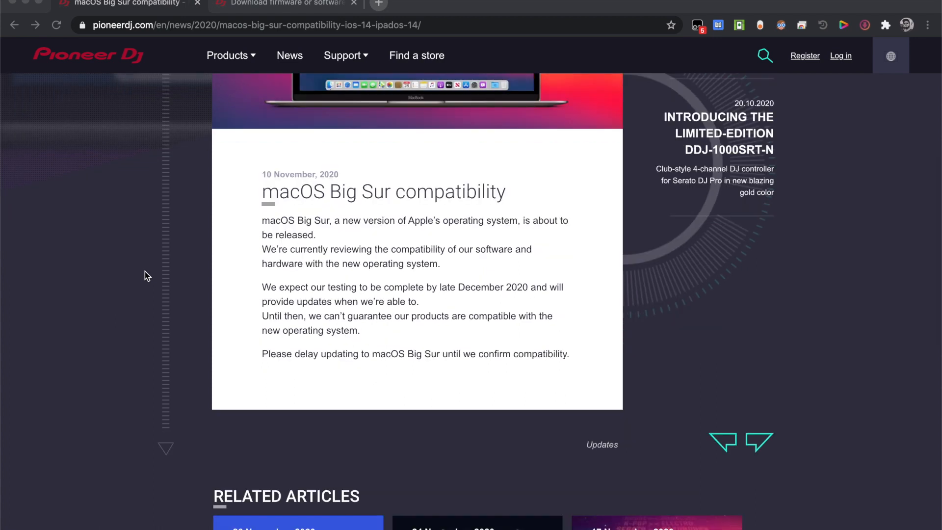
{"action": "scroll", "scroll_direction": "down", "scroll_amount": 3}
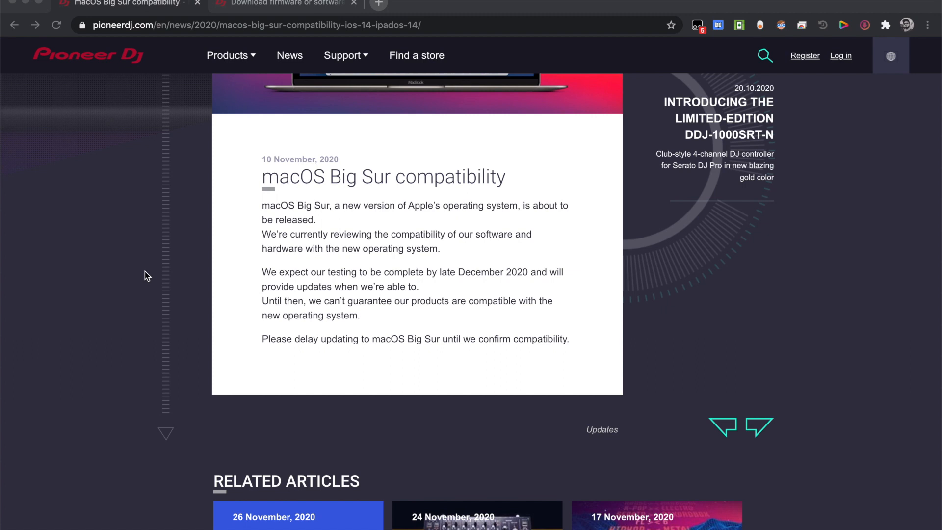
{"action": "scroll", "scroll_direction": "down", "scroll_amount": 3}
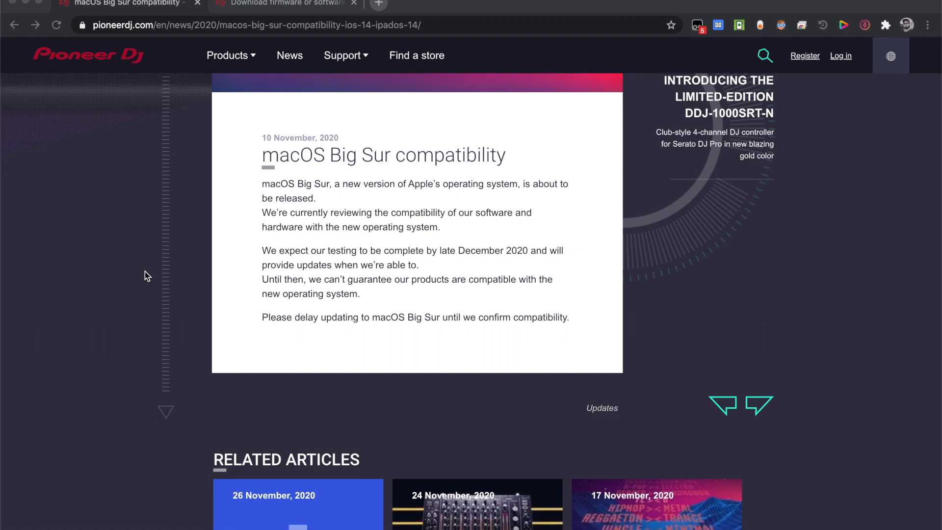
{"action": "mouse_move", "coordinate": [246, 5]}
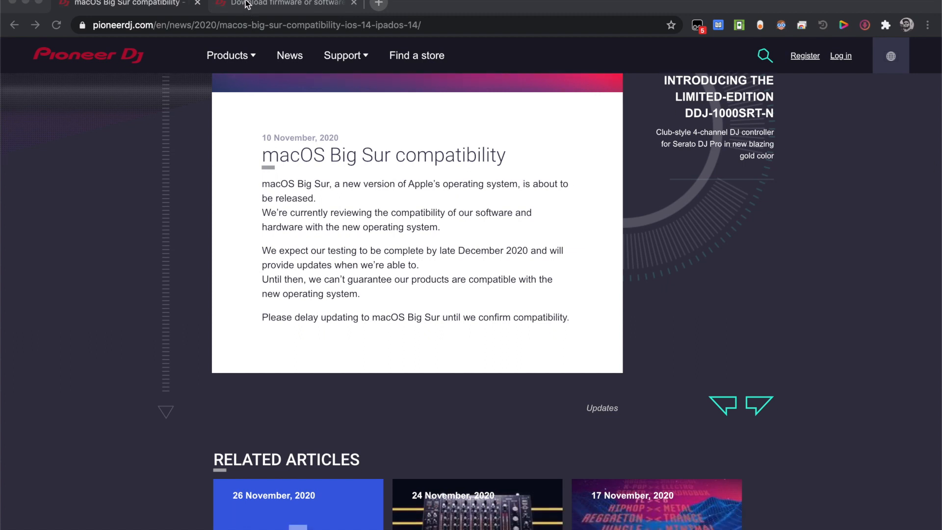
{"action": "left_click", "coordinate": [283, 4]}
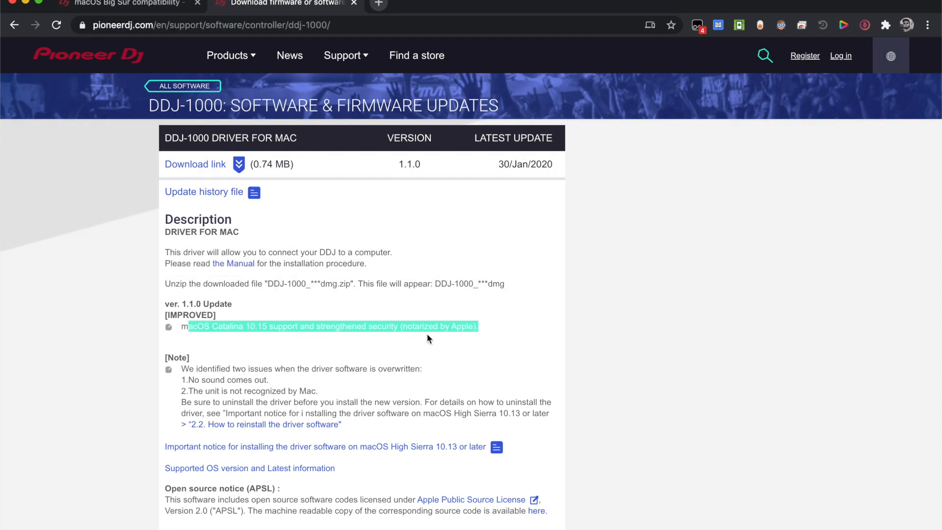
{"action": "scroll", "scroll_direction": "down", "scroll_amount": 3}
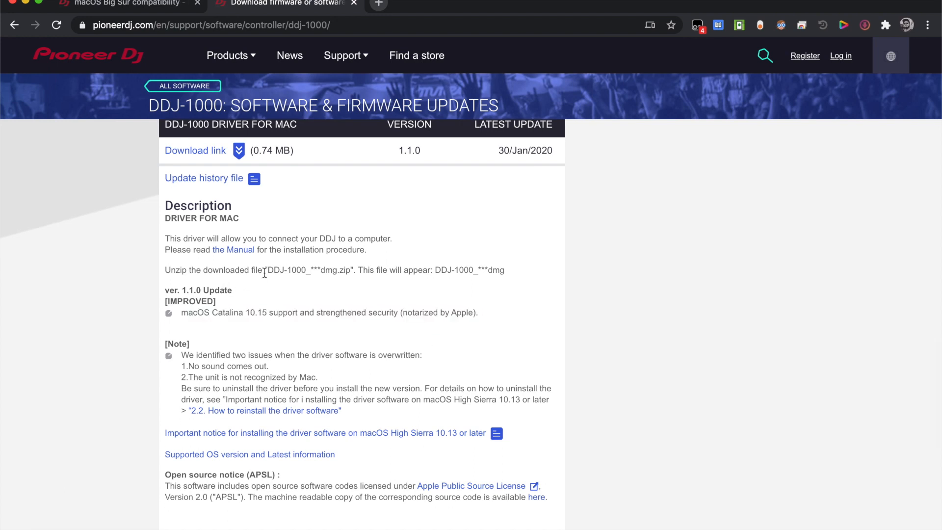